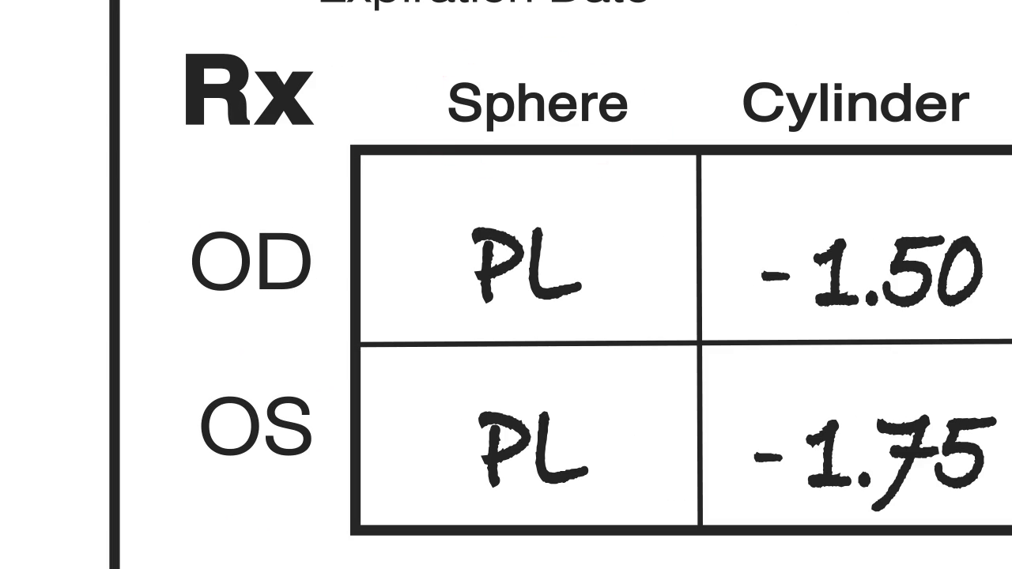
scroll(right, 3)
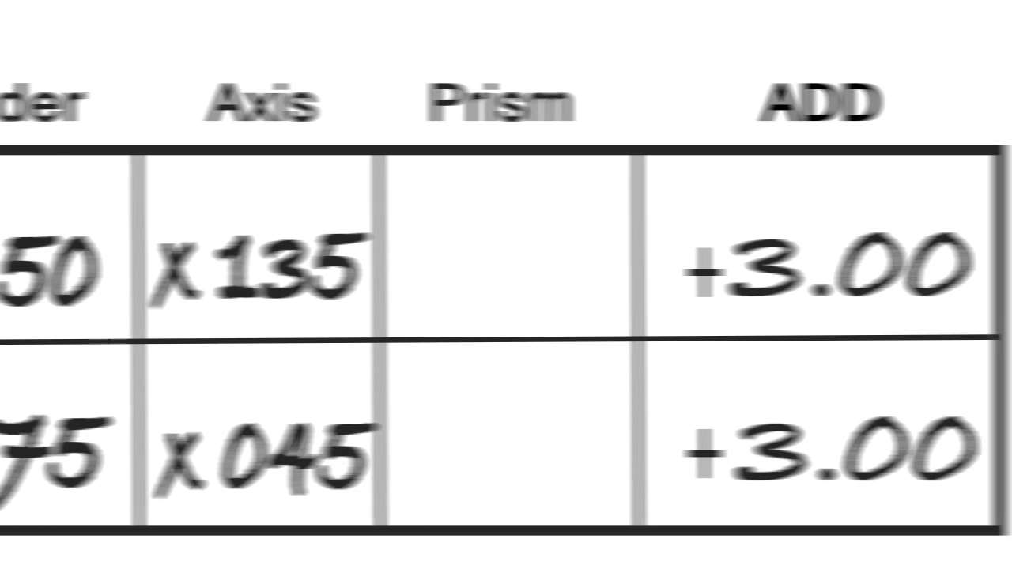